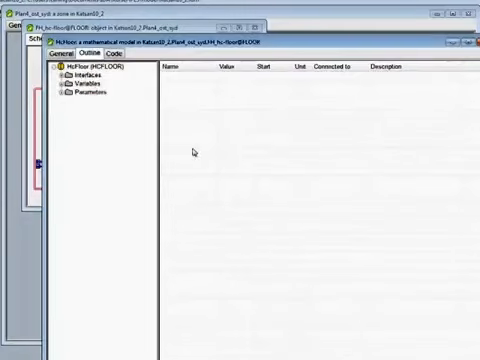
Step: Open the HcFloor model's Outline view listing its interfaces, variables and parameters
{"action": "left_click", "coordinate": [63, 88]}
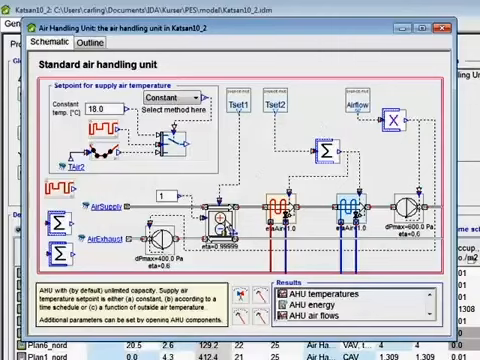
{"action": "mouse_move", "coordinate": [323, 218]}
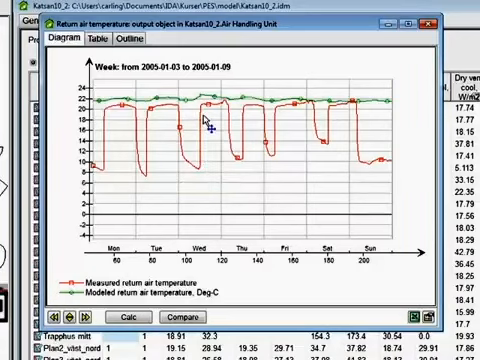
{"action": "mouse_move", "coordinate": [210, 128]}
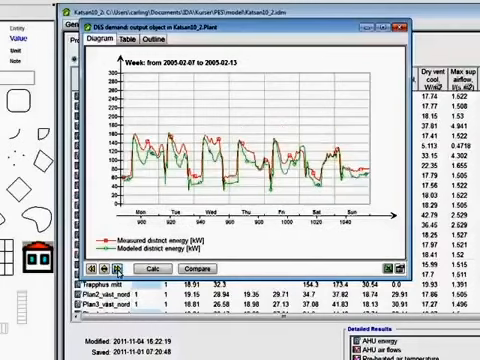
Step: Advance the district energy diagram to the week of 2005-02-14 to 2005-02-20
{"action": "left_click", "coordinate": [103, 271]}
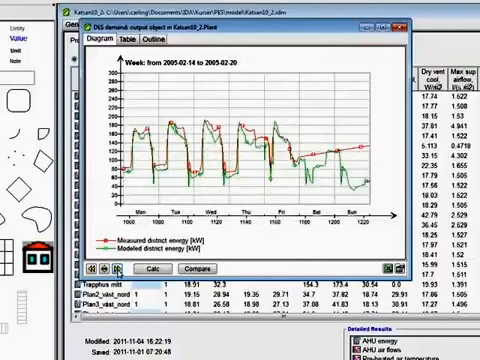